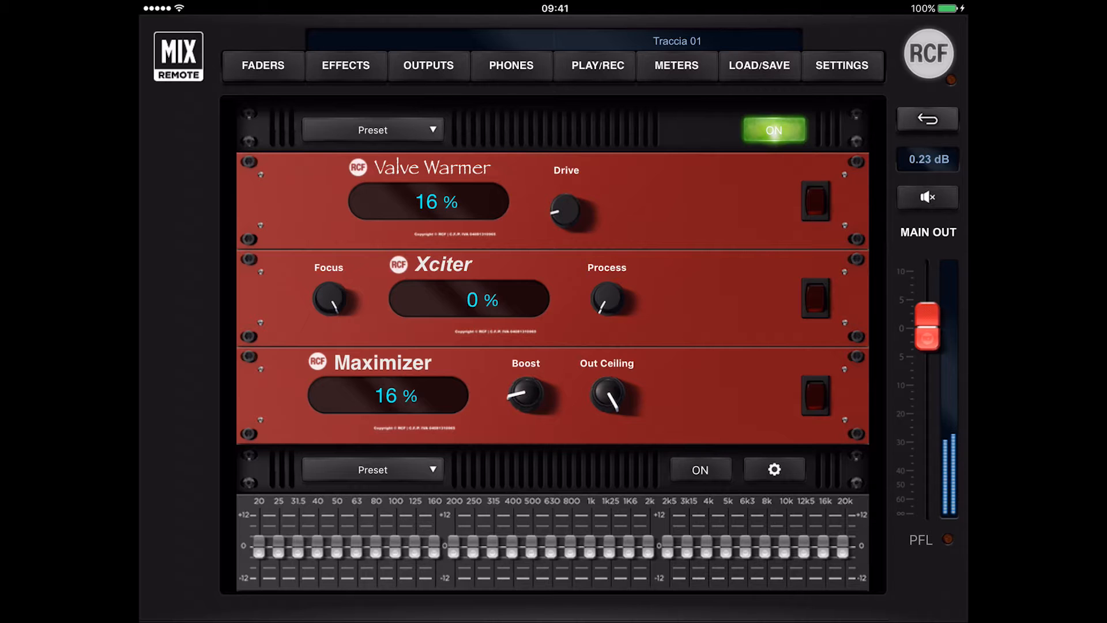
- Switch on the Valve Warmer and raise its drive from 16% to 27%
left_click(815, 200)
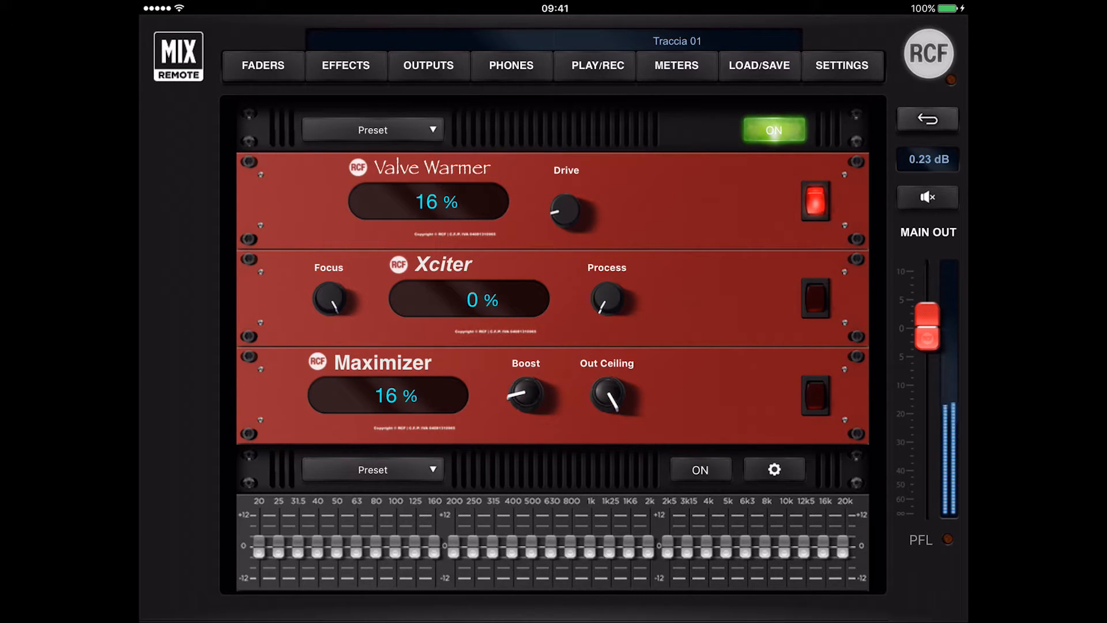
left_click(263, 65)
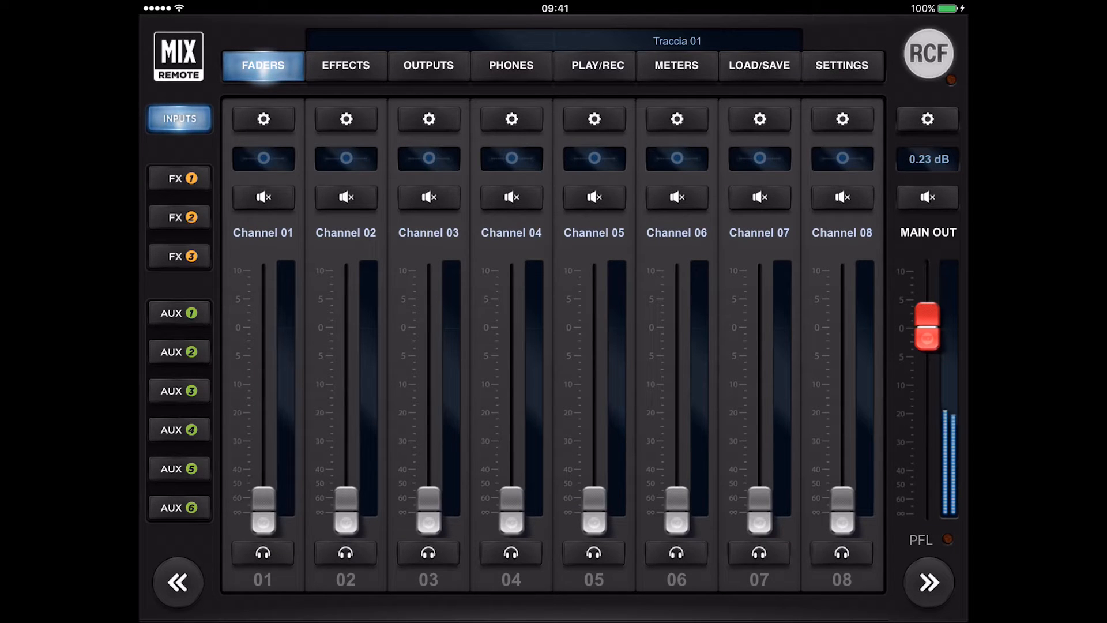
left_click(345, 65)
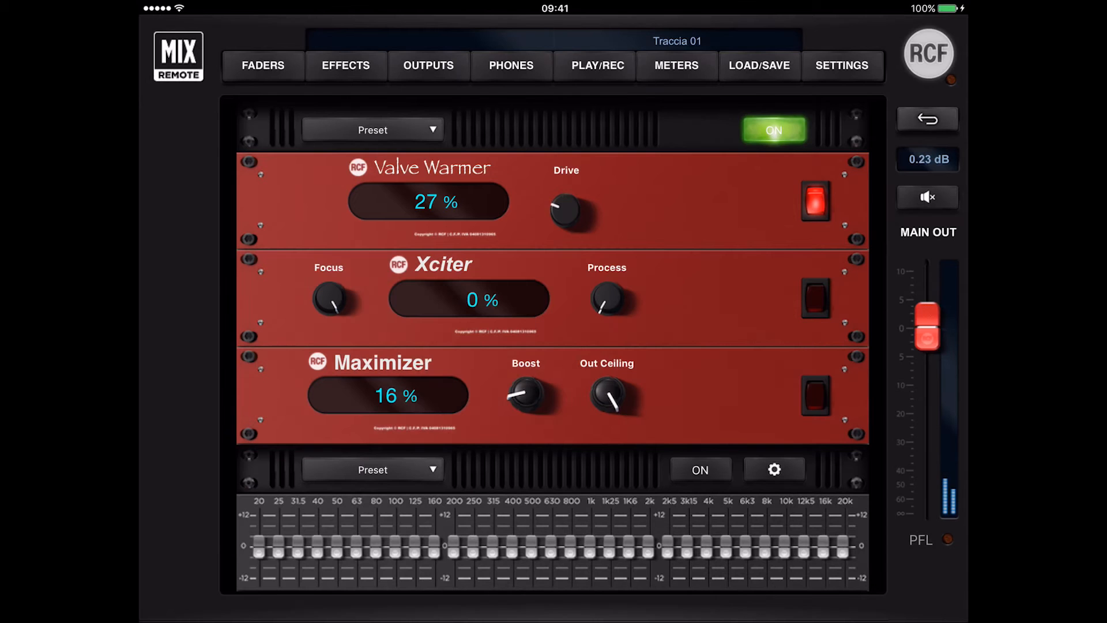
- Switch on the Xciter at 76% process and Maximizer at 49% boost, then enable the graphic EQ
left_click(813, 298)
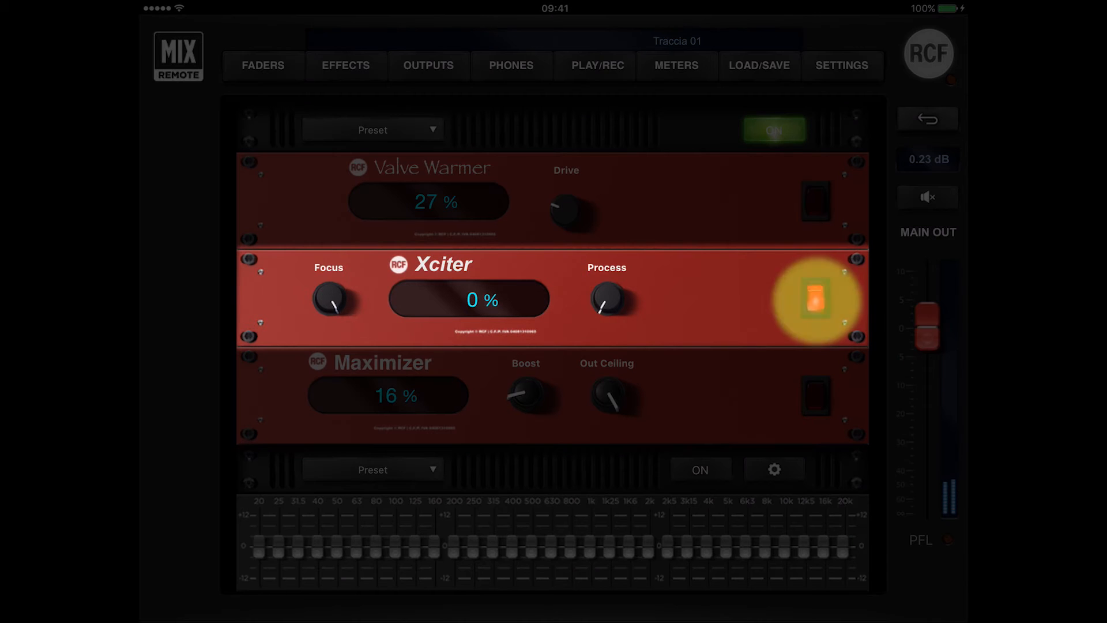
left_click(815, 297)
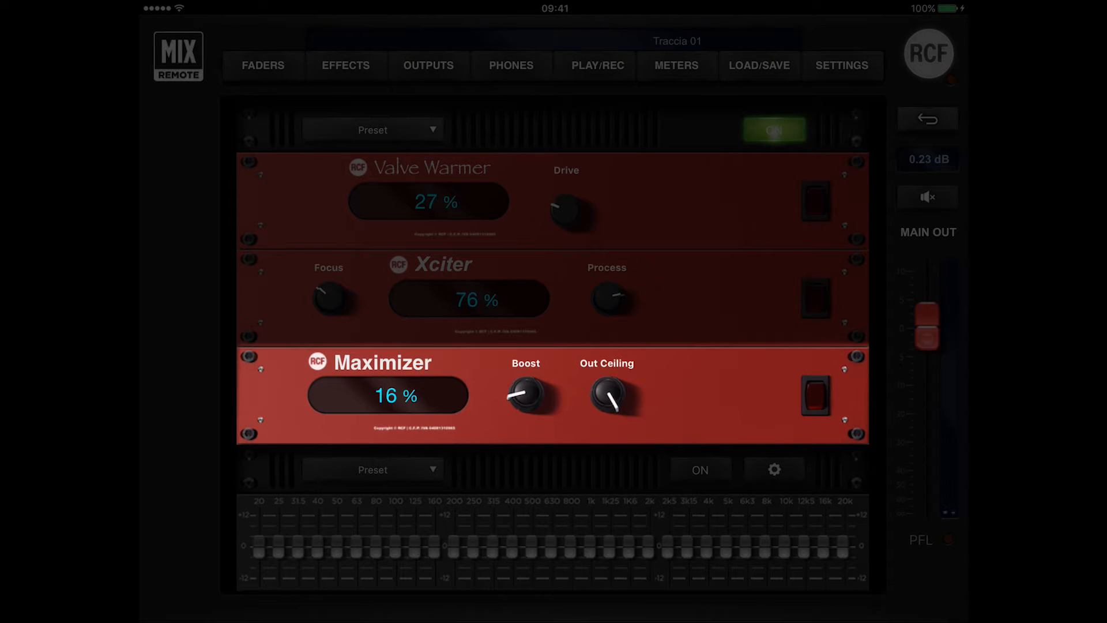
left_click(815, 394)
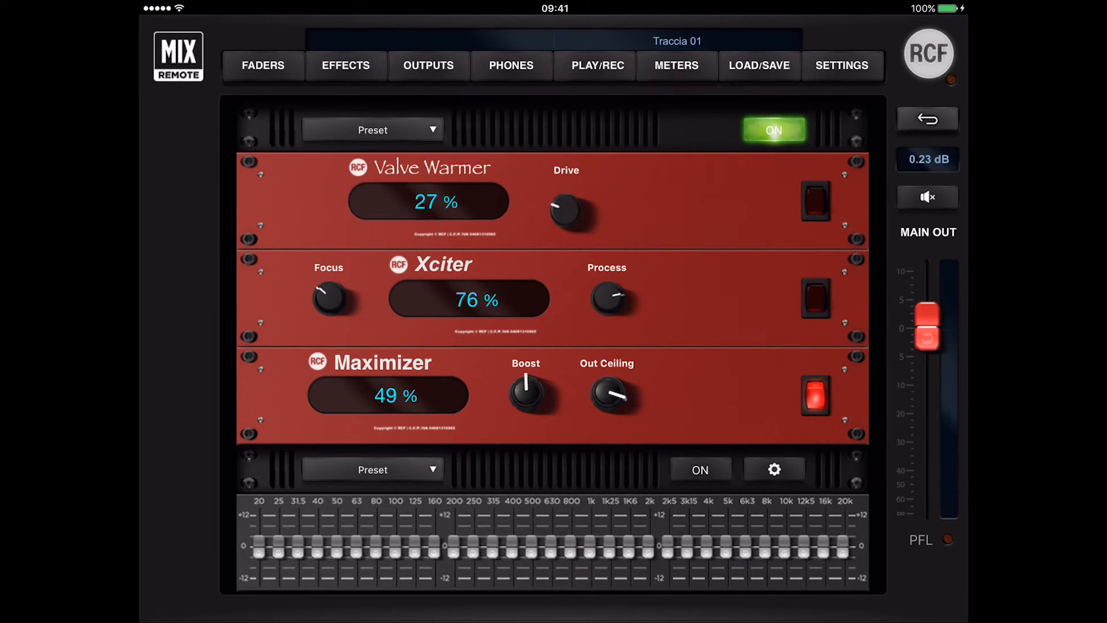
left_click(815, 395)
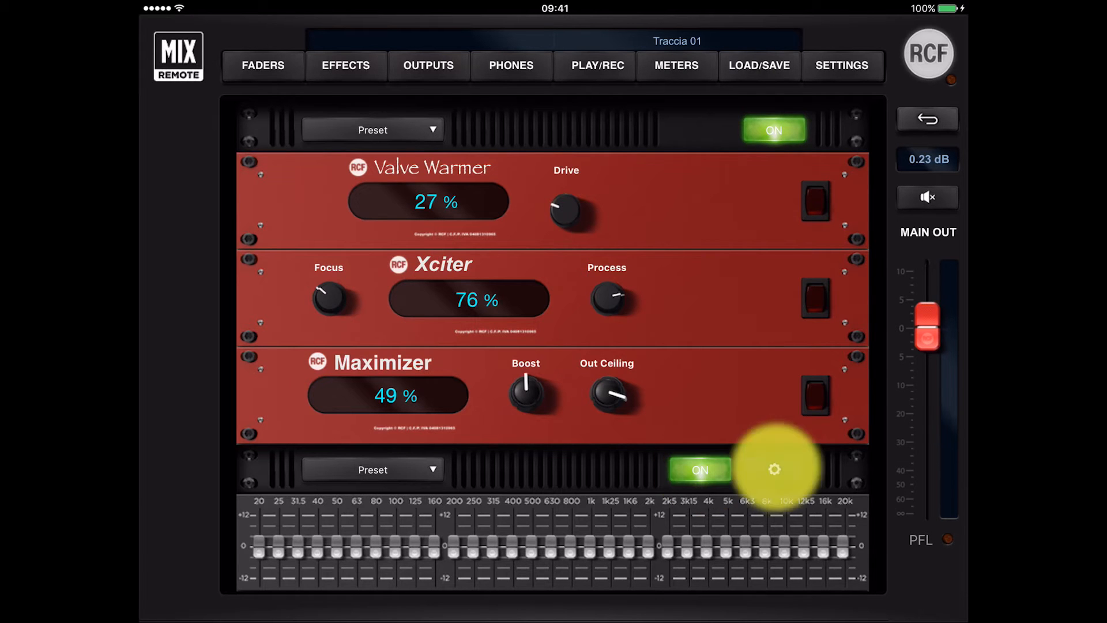
- Draw a freehand curve on the full-size graphic EQ and enlarge it to 2x
left_click(775, 469)
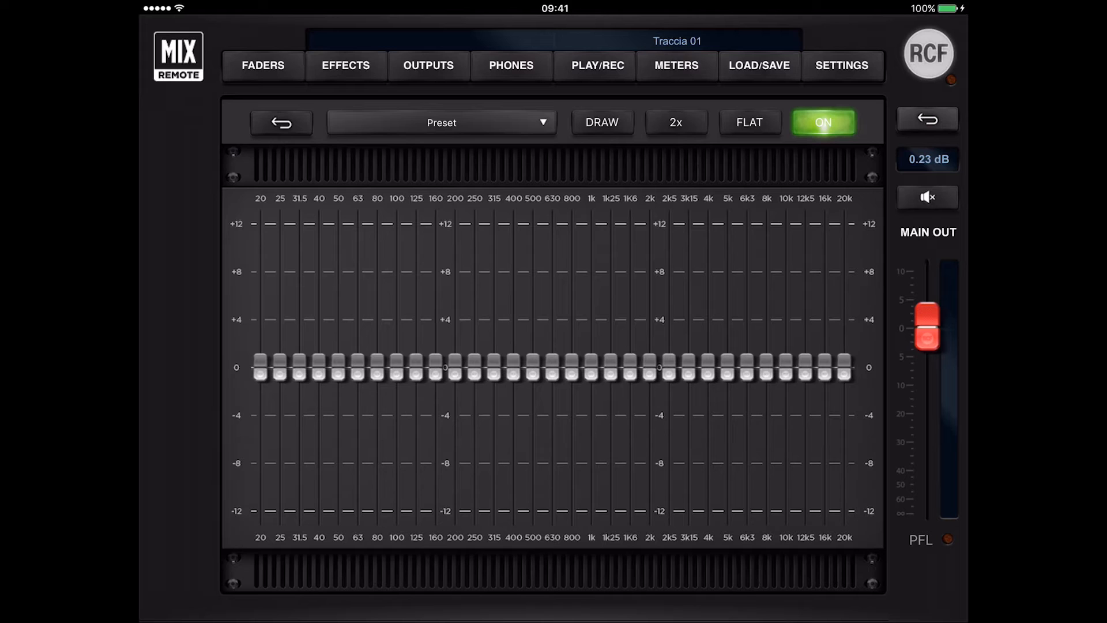
left_click(601, 123)
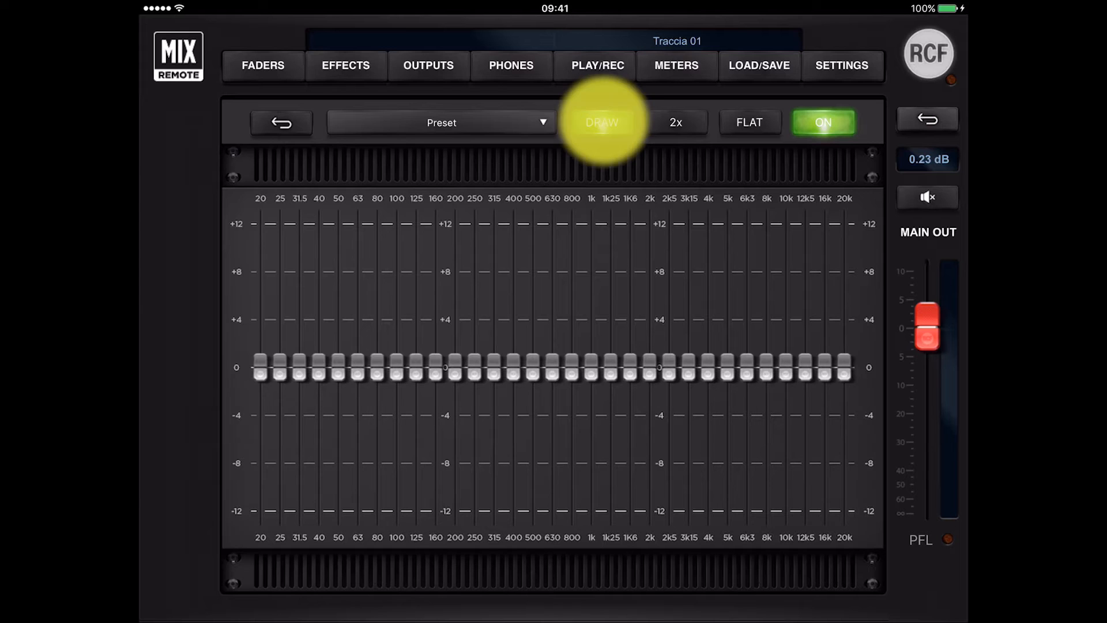
left_click(602, 123)
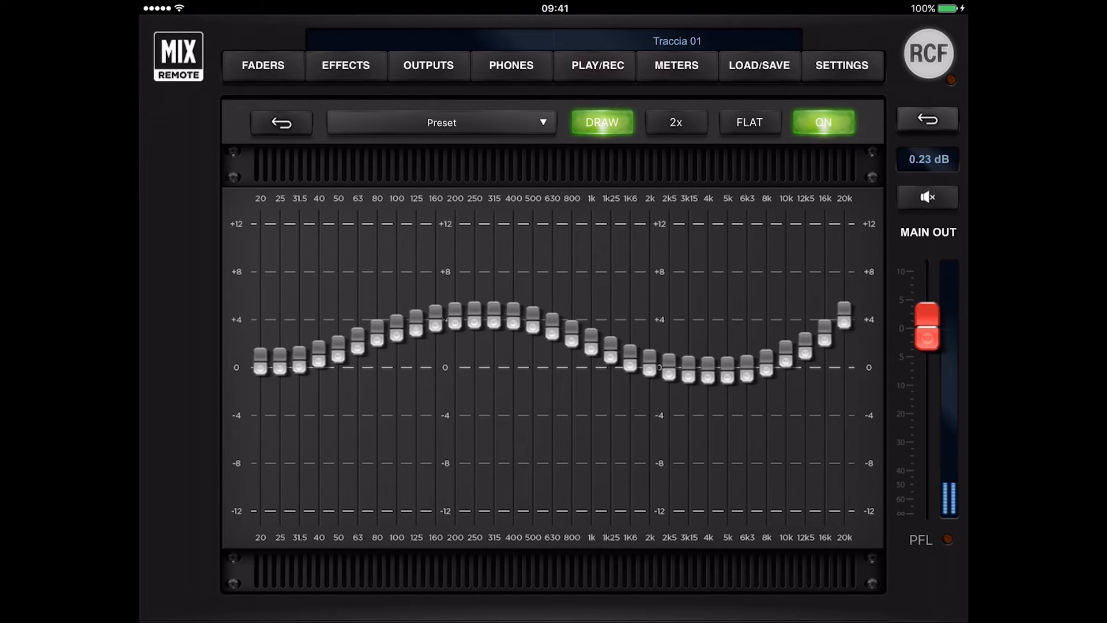
left_click(675, 123)
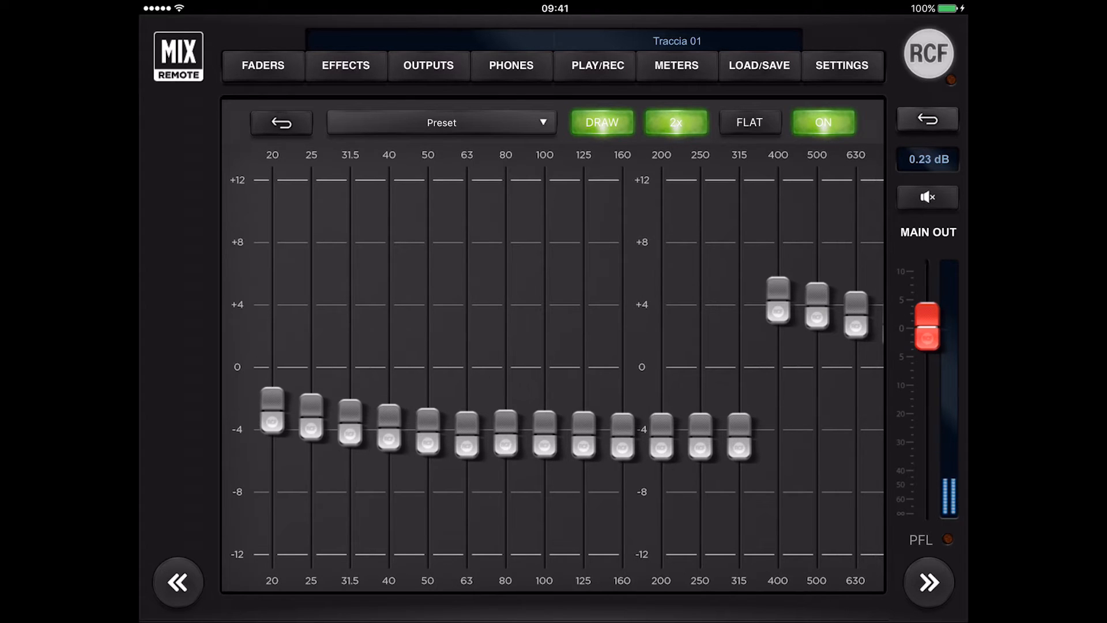
- Reset all EQ bands to flat and bring up the preset list at slot 005
left_click(750, 122)
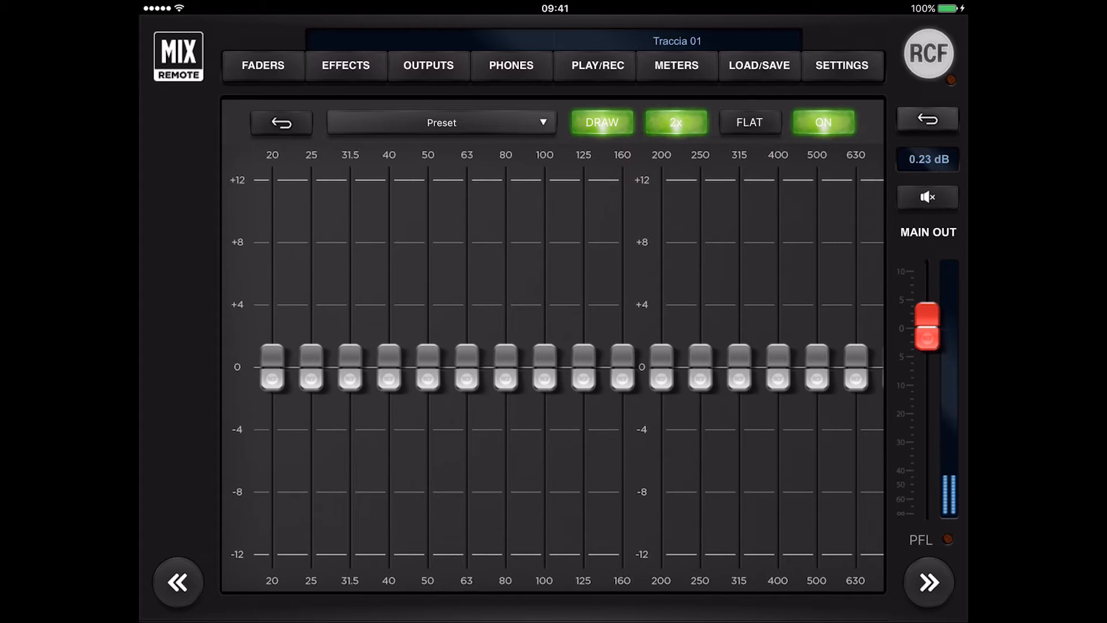
left_click(602, 123)
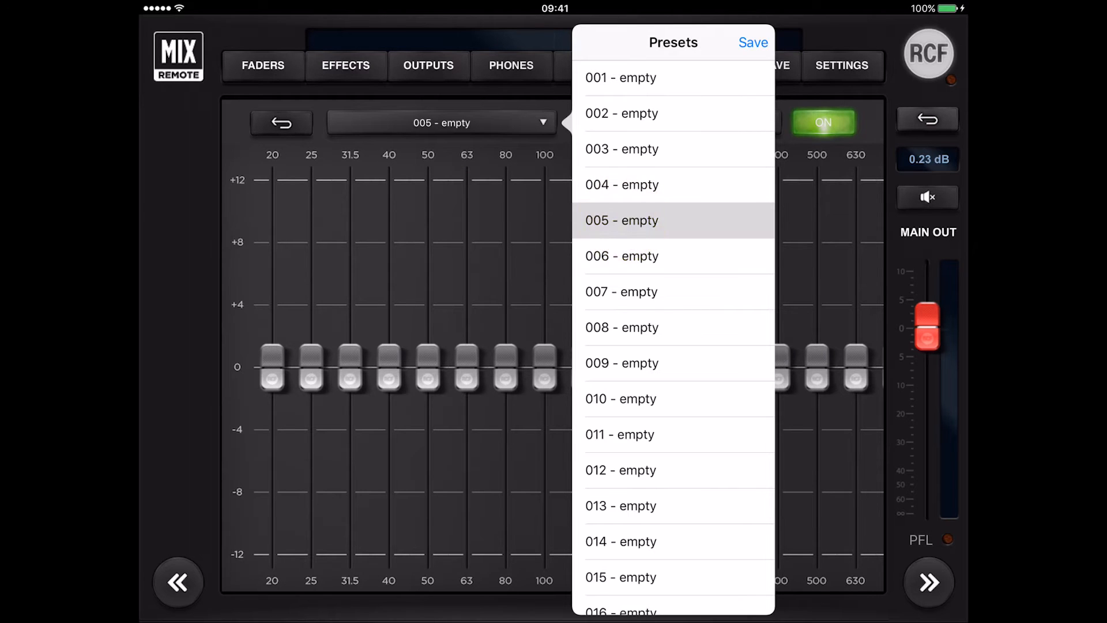
- Show the mastering rack preset list, then the snapshot load/save page
left_click(621, 256)
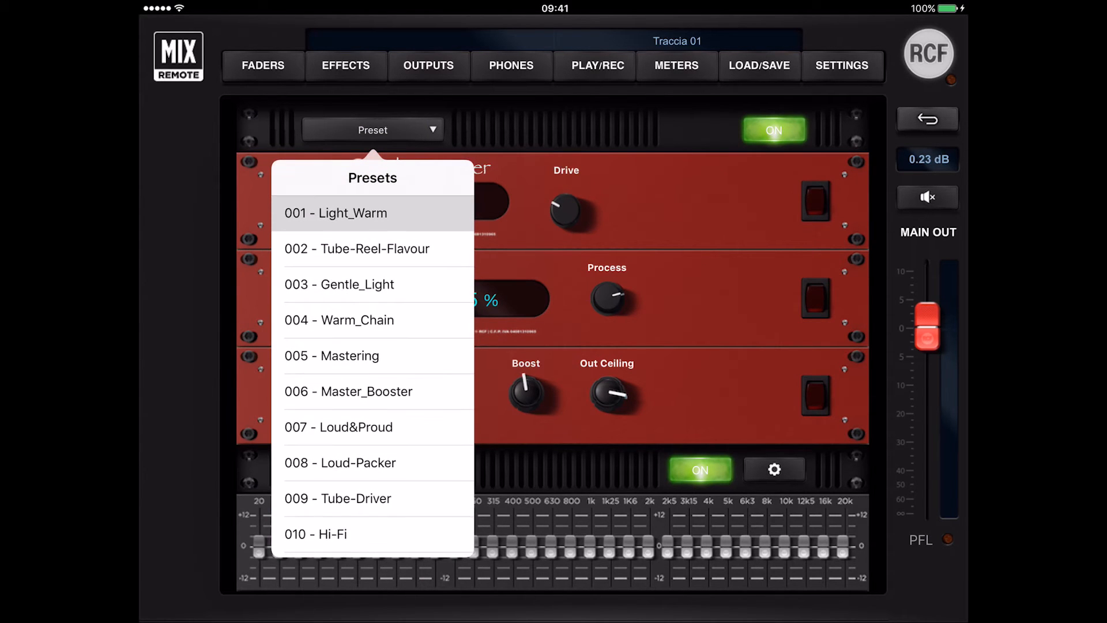
left_click(759, 65)
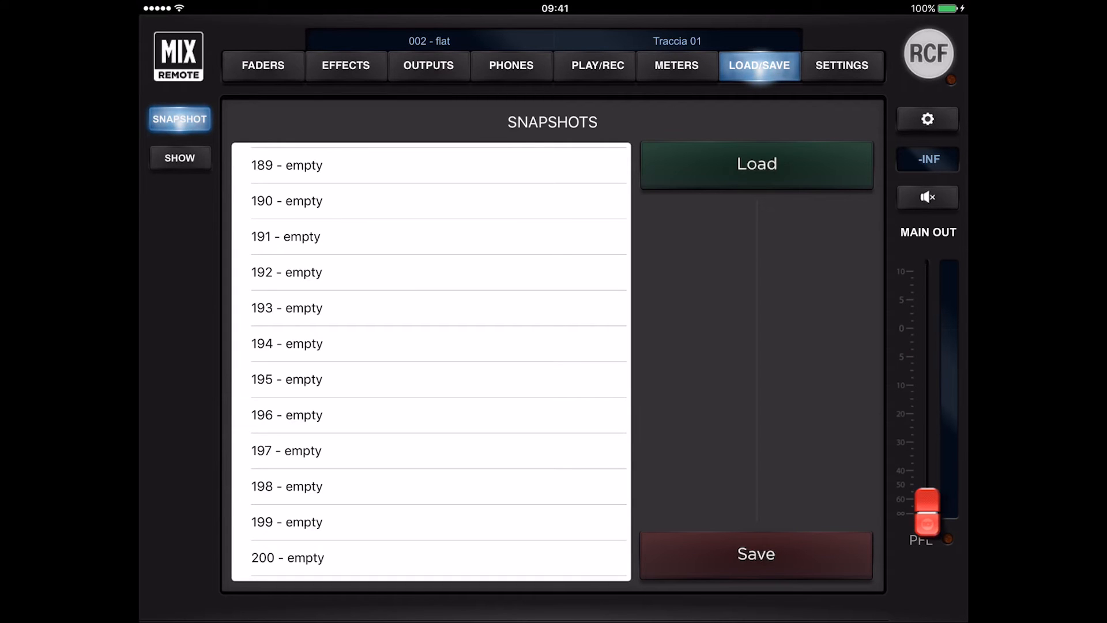
- Browse the snapshot and saved-show lists, ending with snapshot 002 - FLAT on the faders
scroll("up", 3)
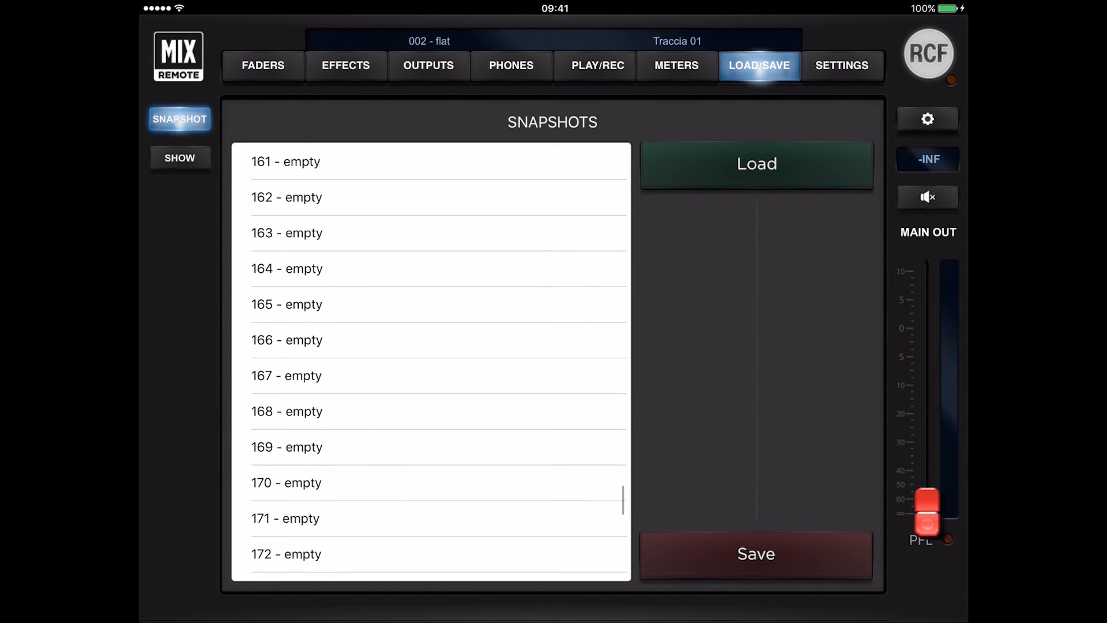
left_click(180, 158)
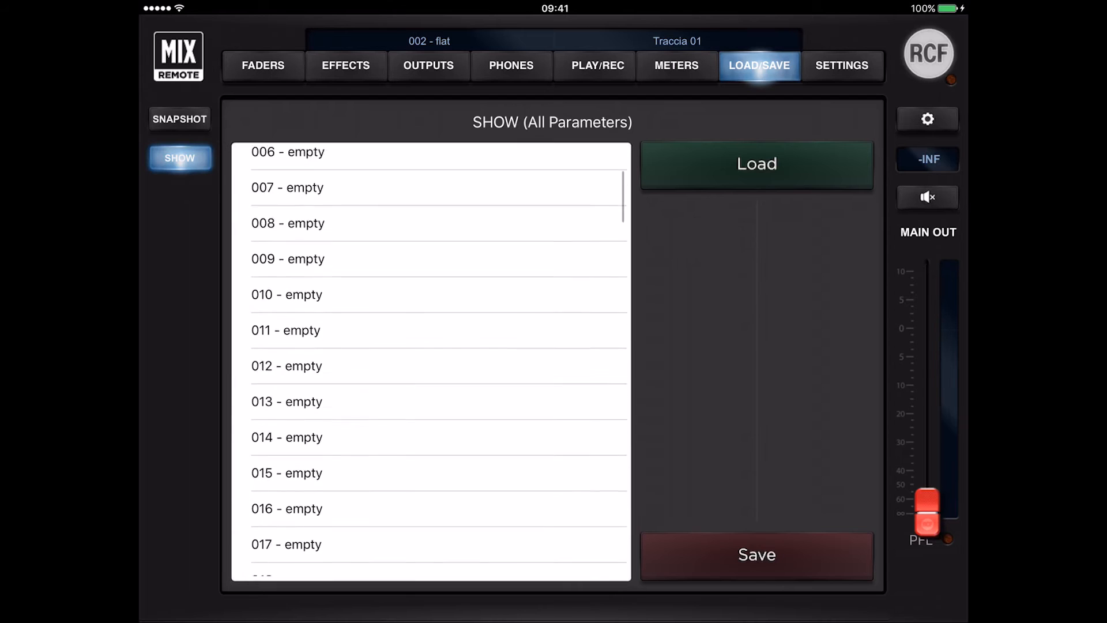
left_click(180, 119)
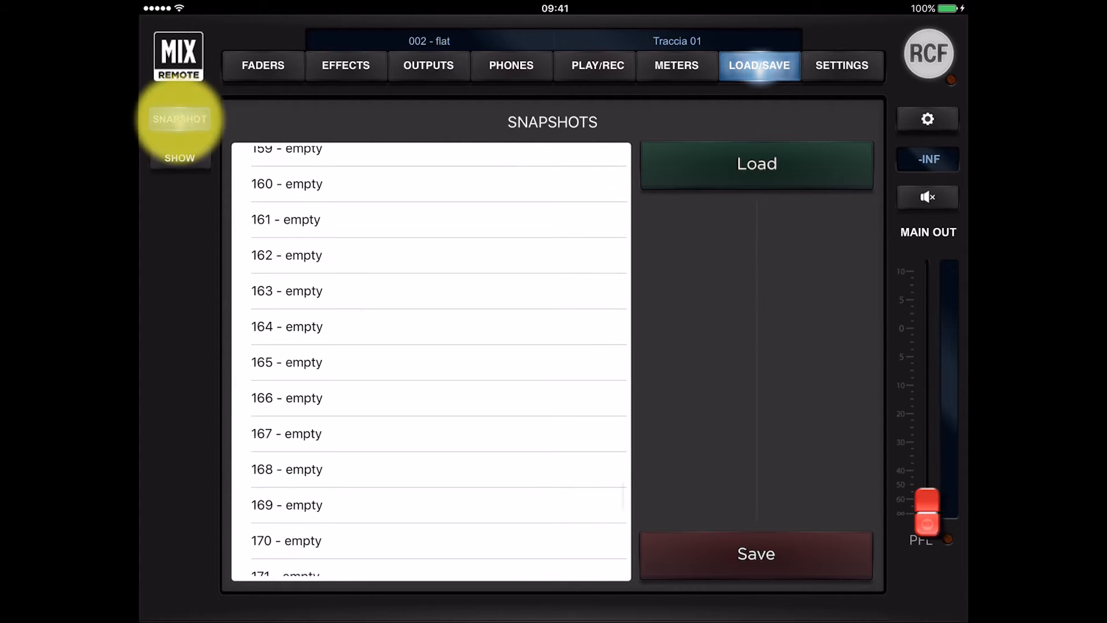
scroll("down", 3)
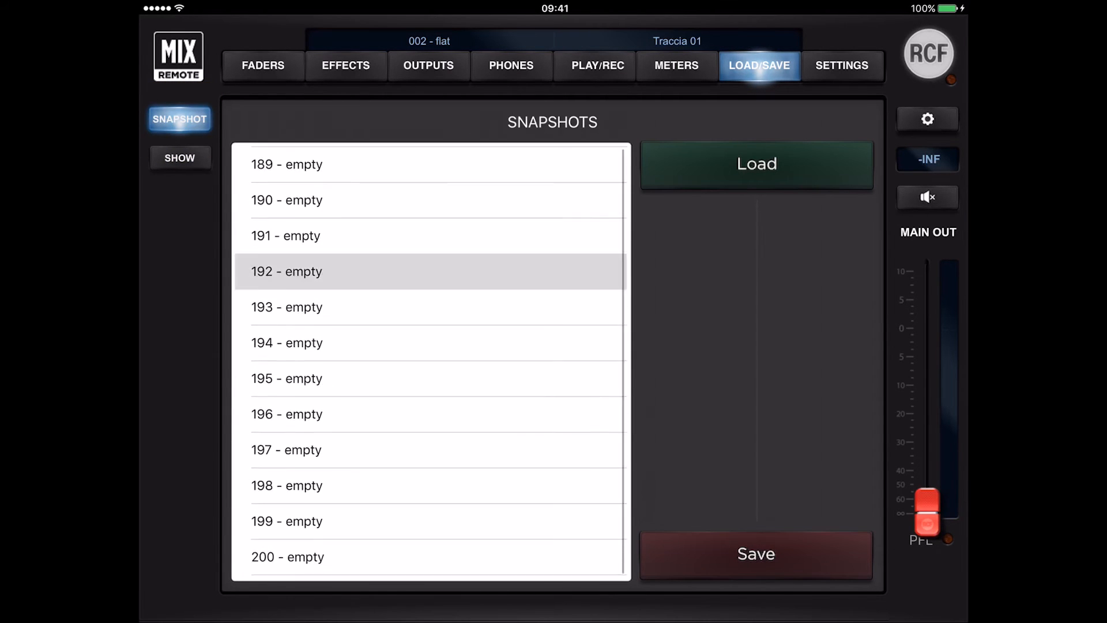
left_click(180, 158)
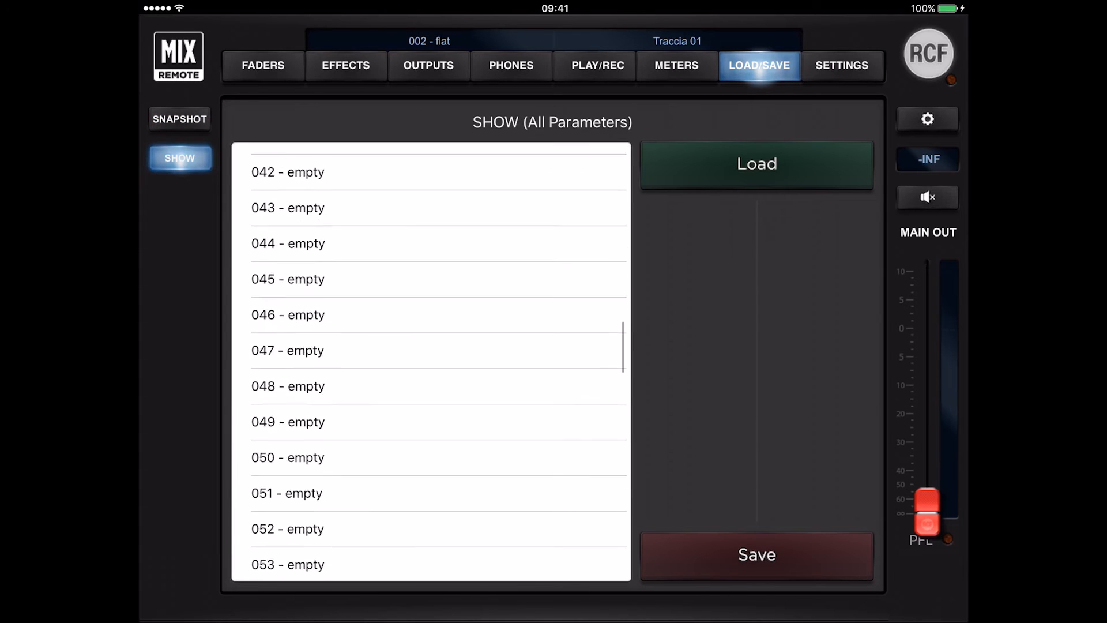
scroll("down", 3)
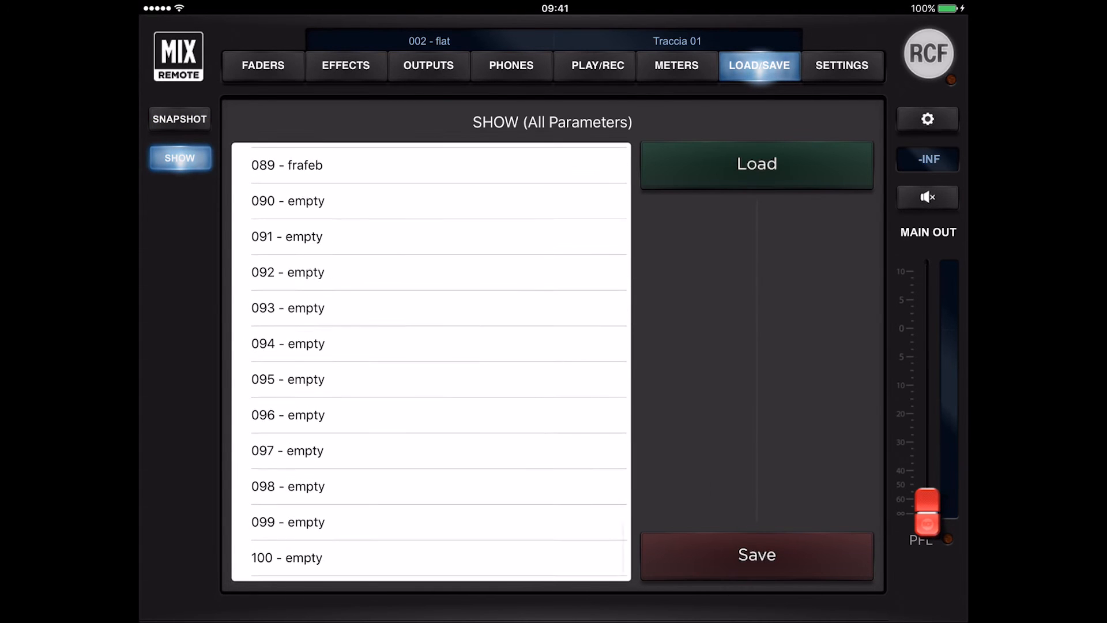
scroll("up", 3)
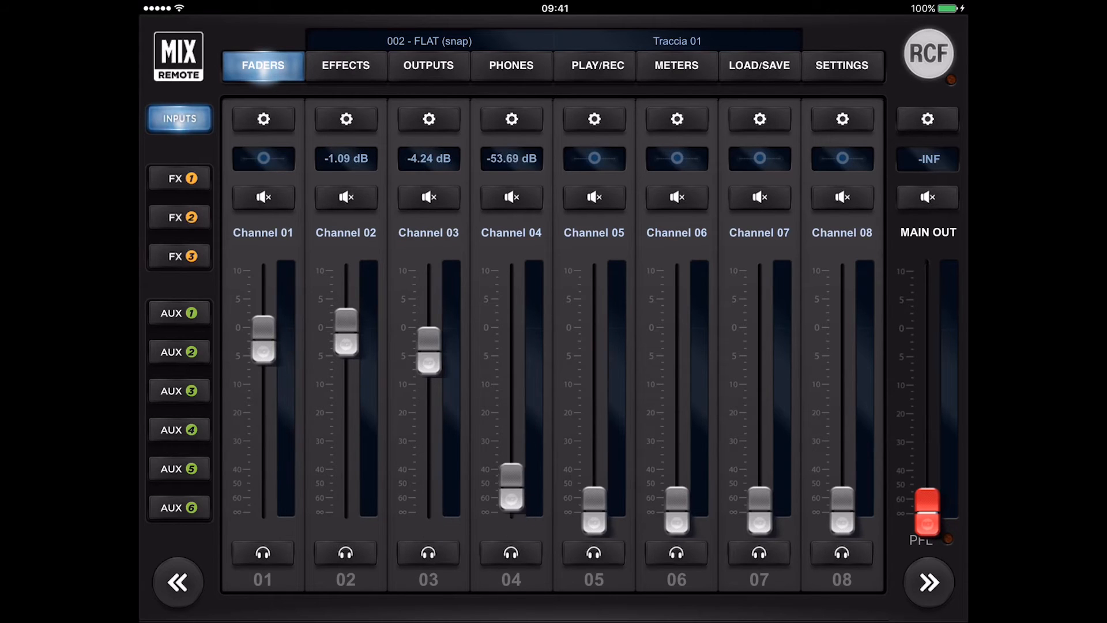
- View channel 01's equalizer and the faders, then return to the snapshot list with 002 - FLAT highlighted
left_click(263, 118)
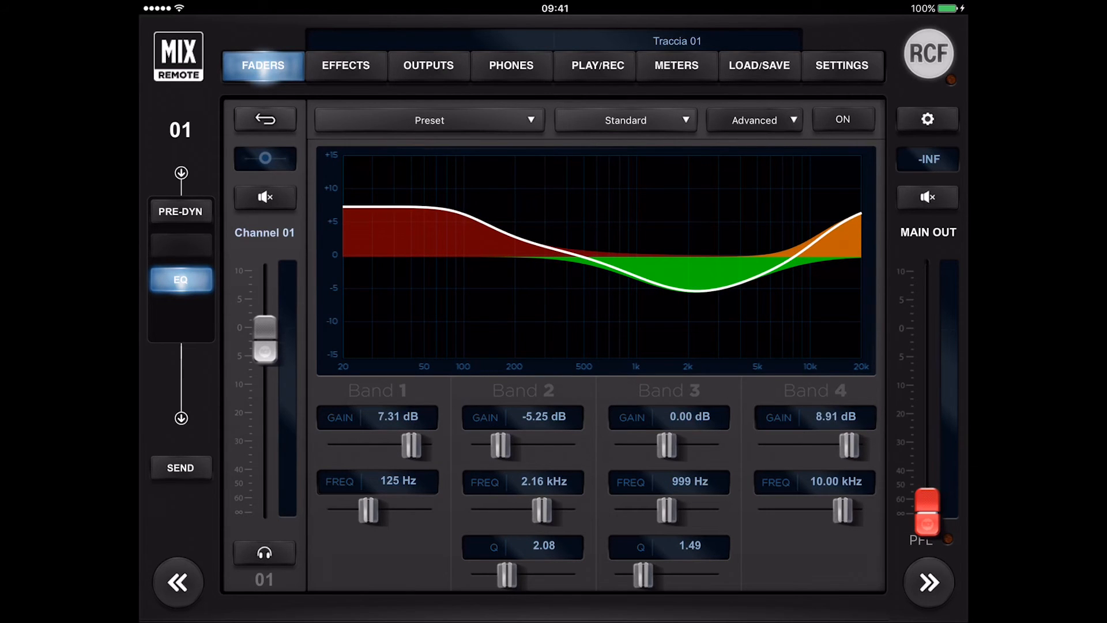
left_click(177, 56)
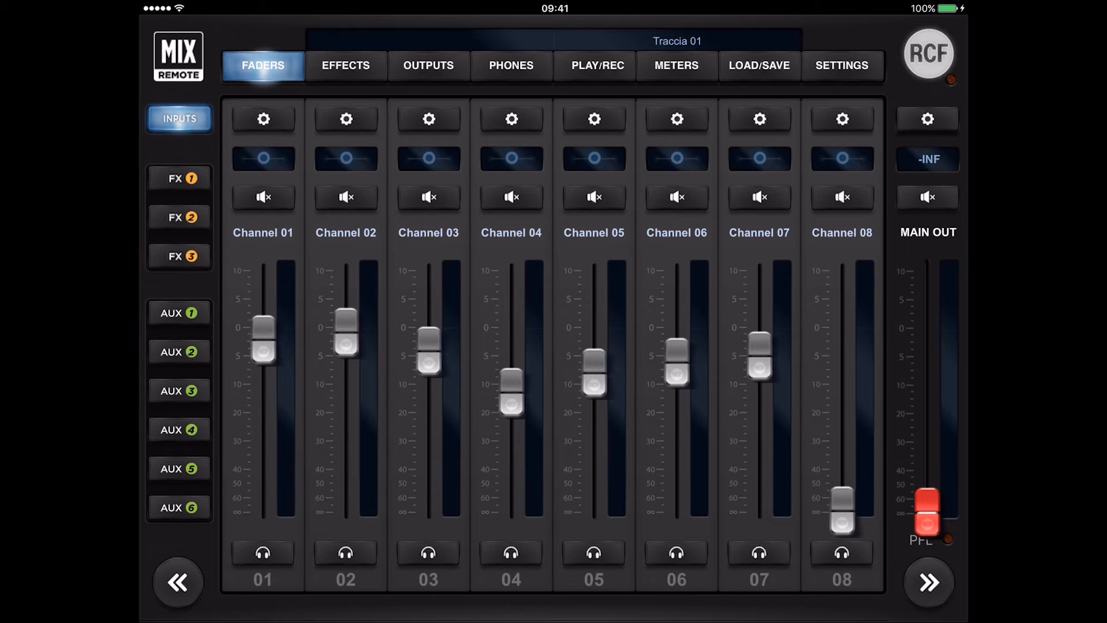
left_click(758, 65)
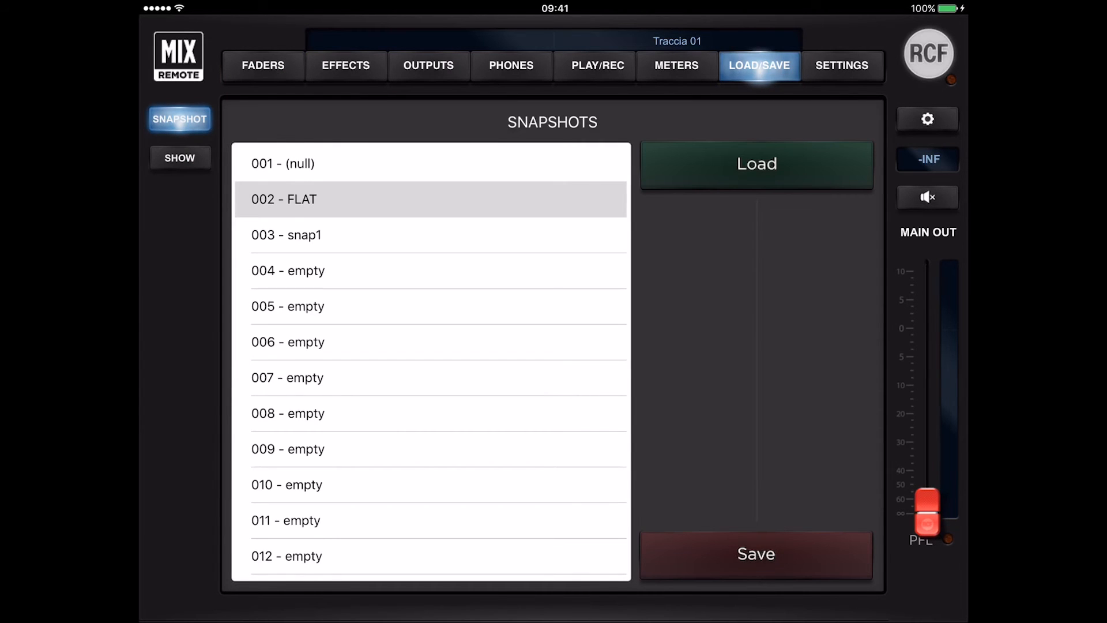
- Load snapshot 003 - snap1, then reload 002 - FLAT and go to the system settings
left_click(430, 234)
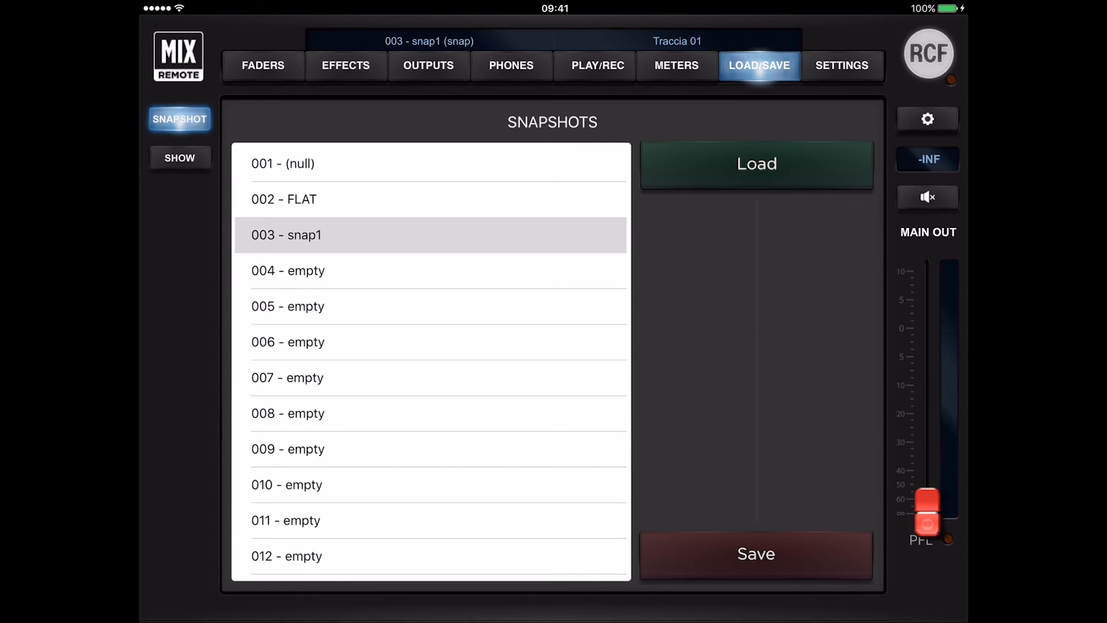
left_click(430, 199)
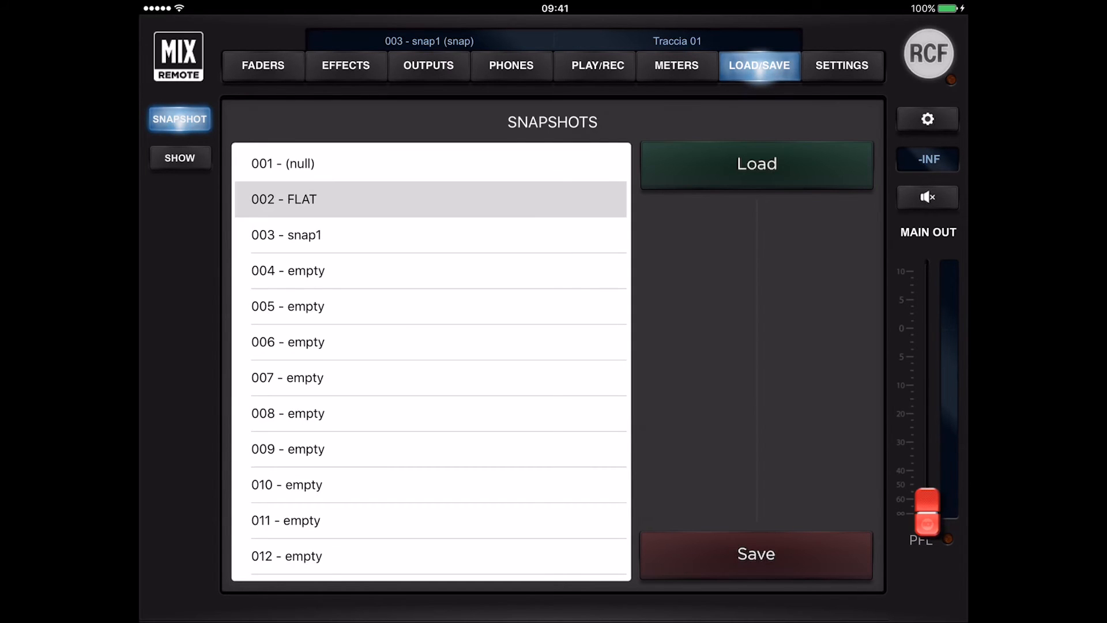
left_click(755, 163)
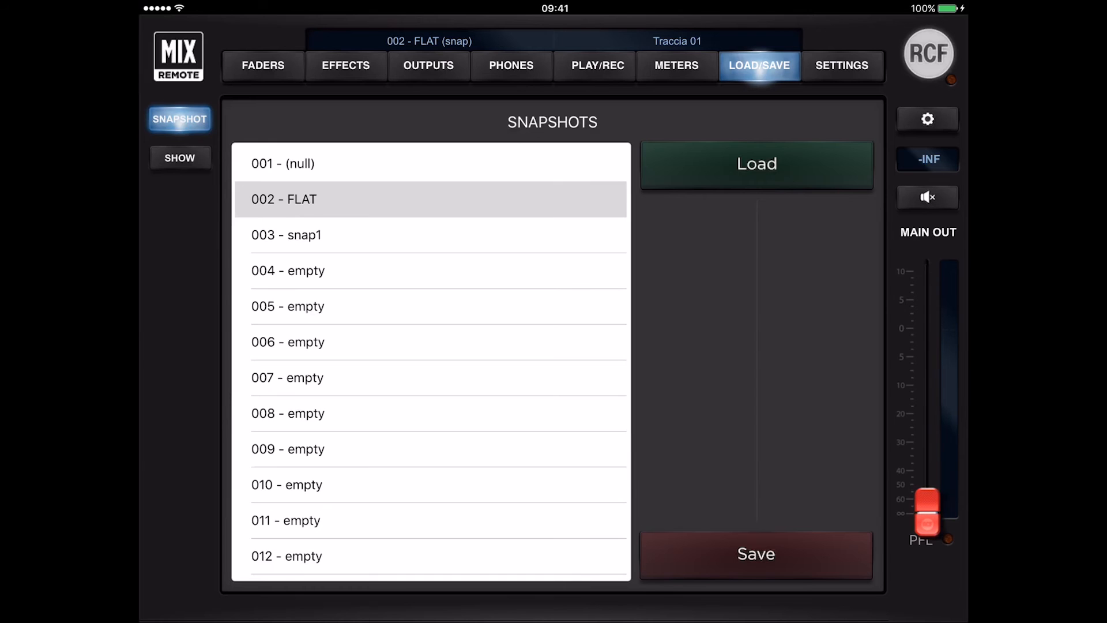
left_click(840, 65)
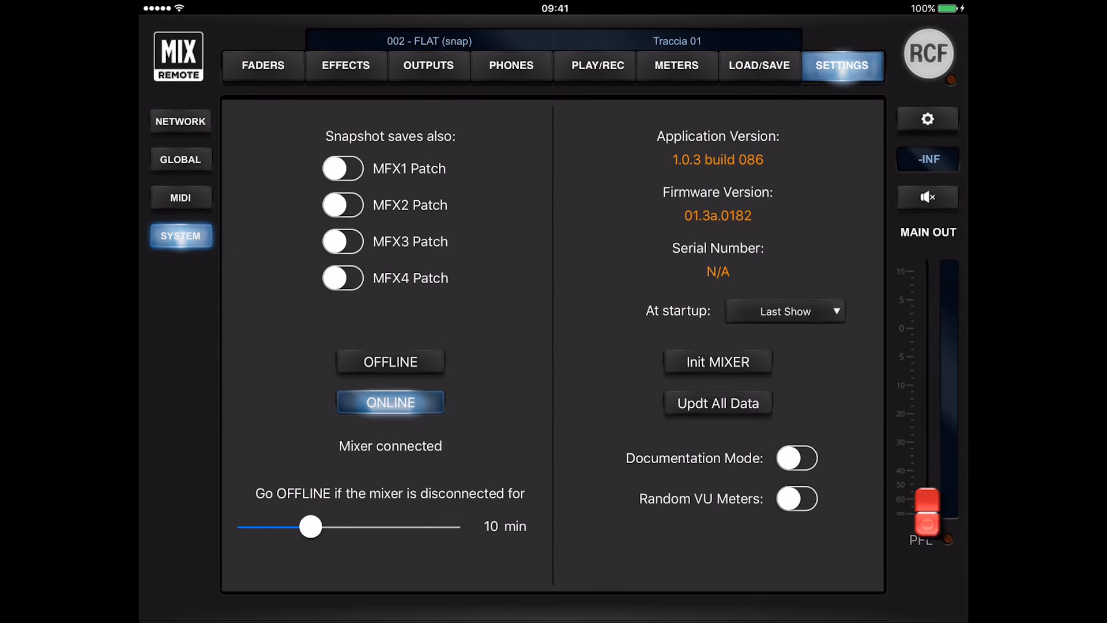
- Toggle the MFX1–MFX4 patch snapshot options on and back off, leaving them excluded
left_click(343, 168)
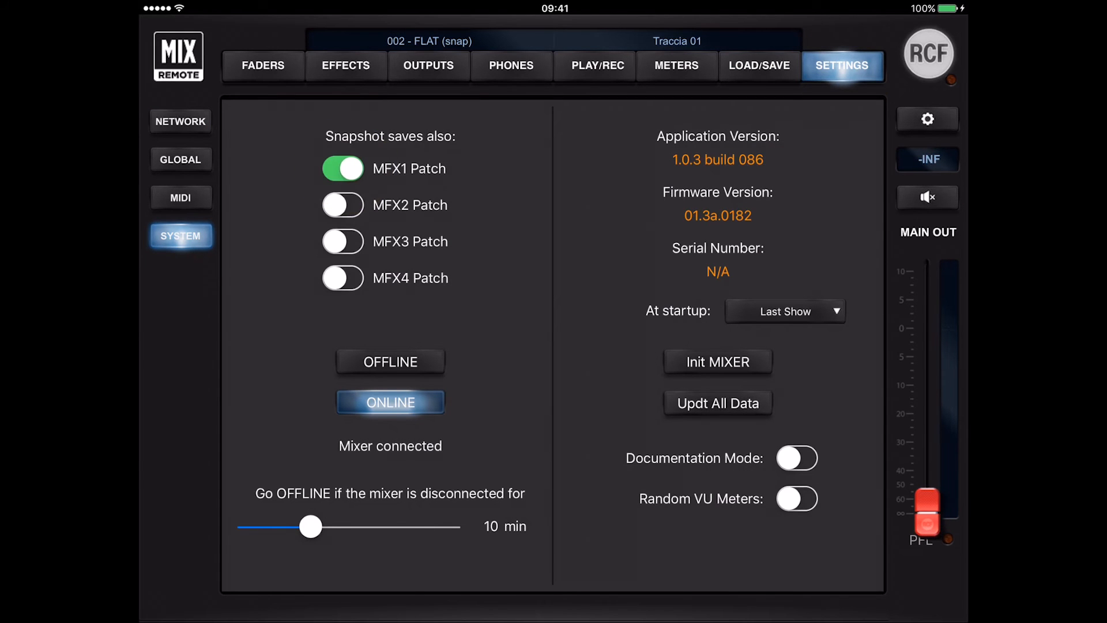
left_click(344, 205)
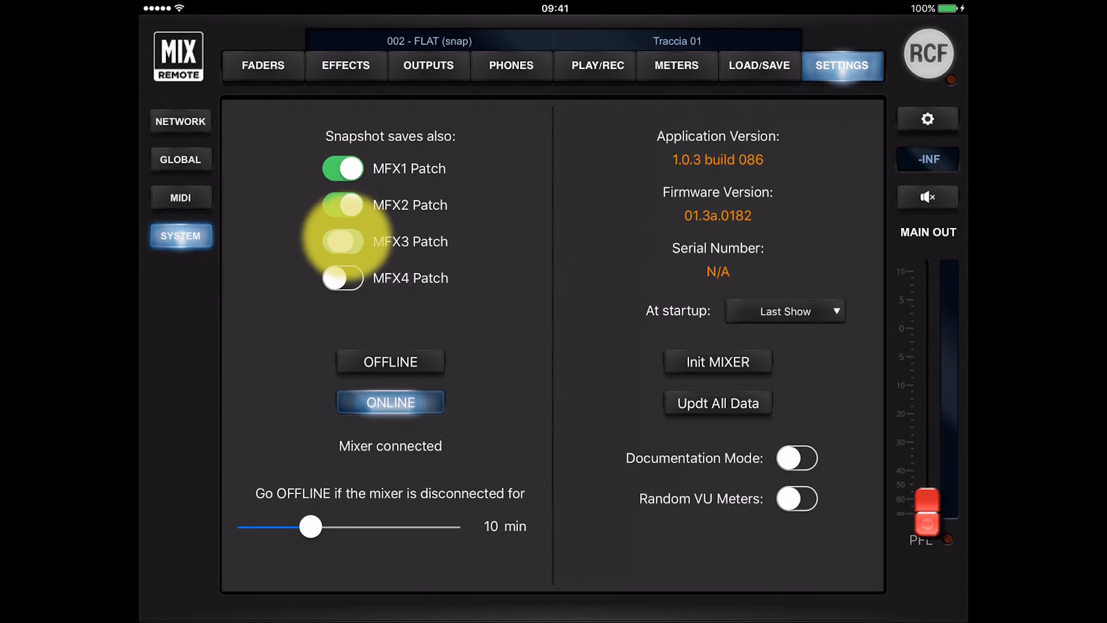
left_click(343, 278)
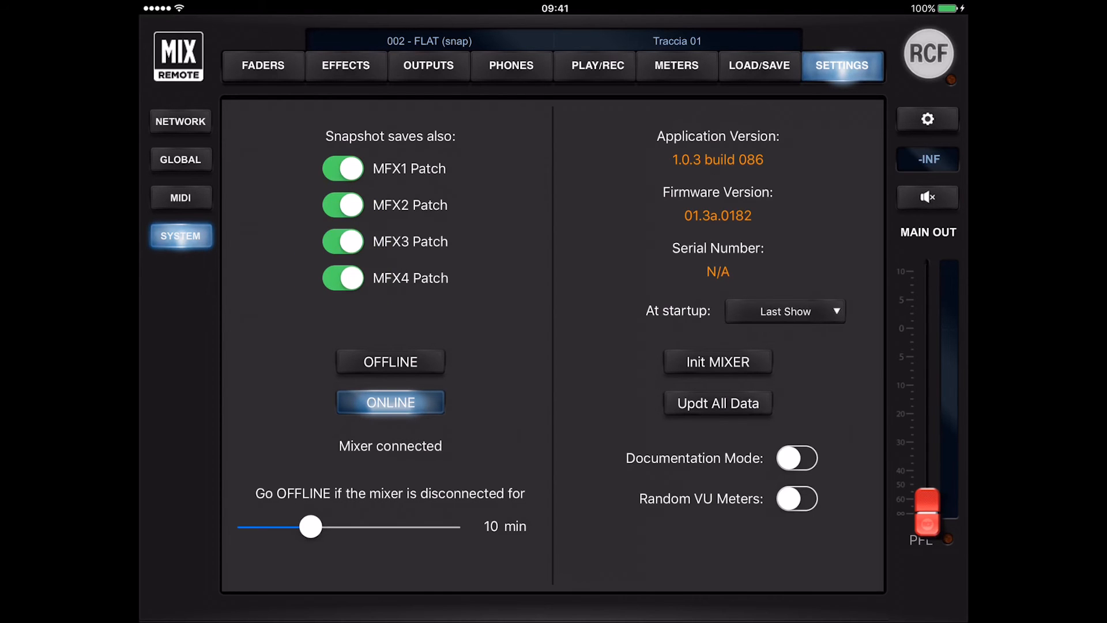
left_click(343, 278)
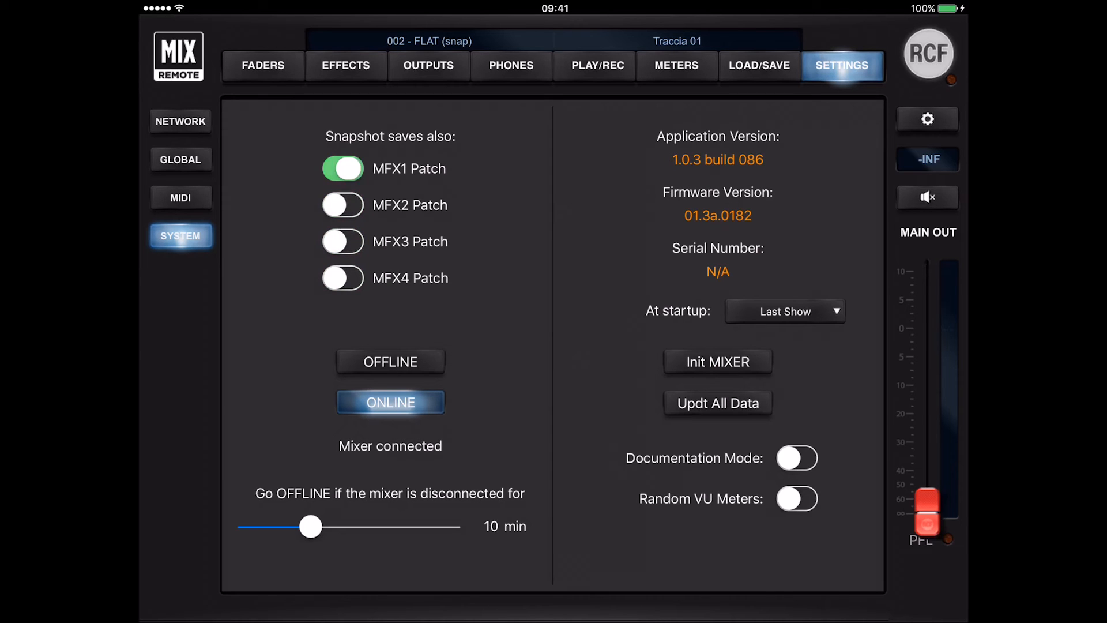
left_click(344, 168)
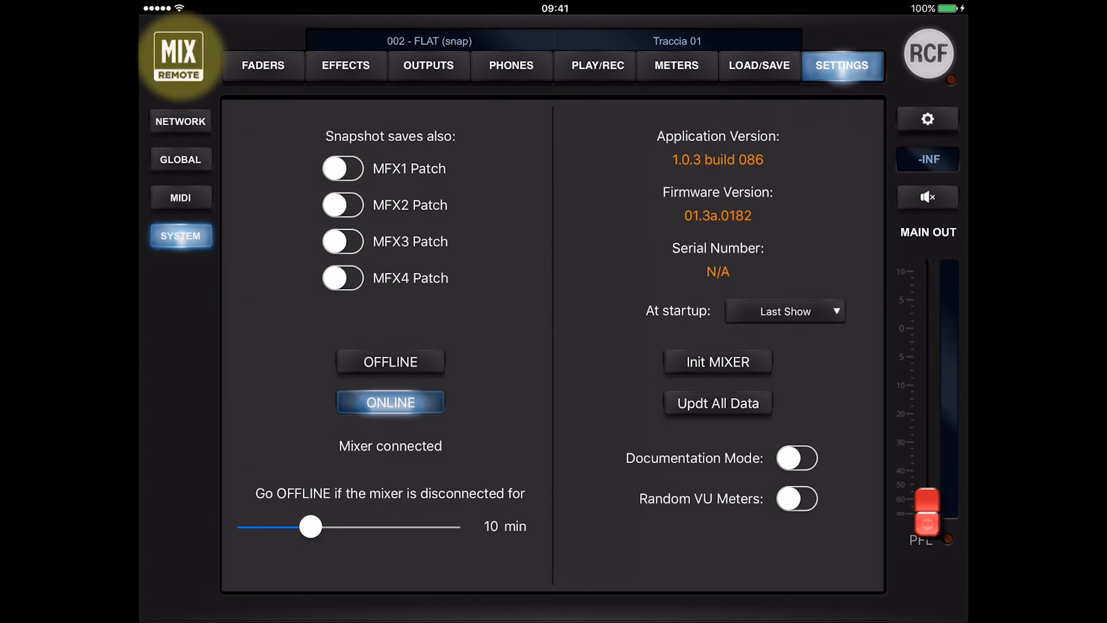
left_click(759, 65)
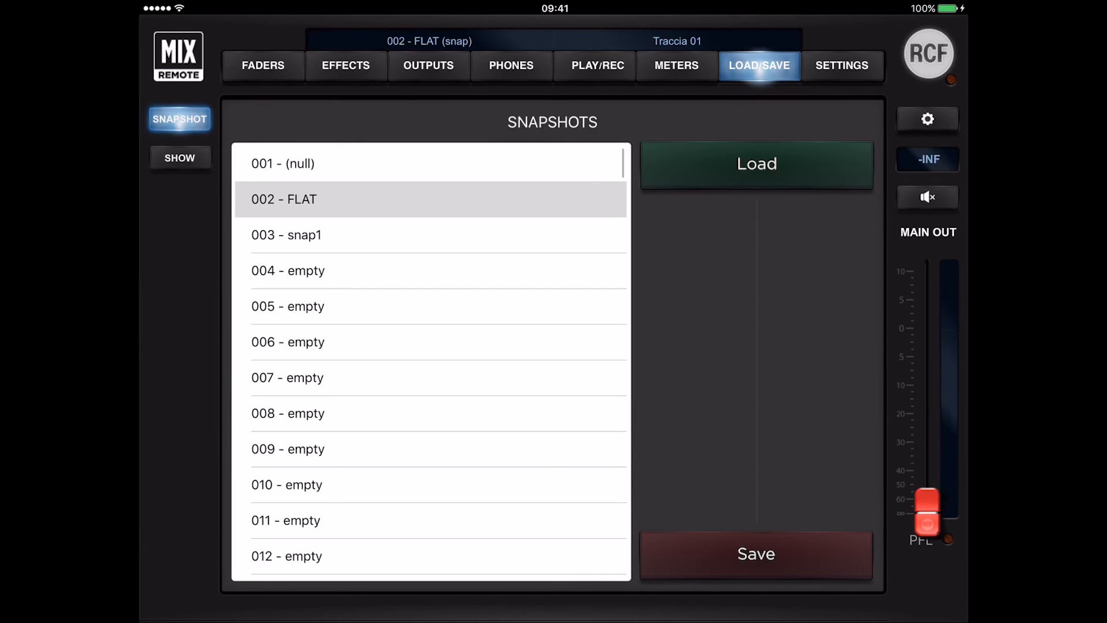
- In the FLAT save options, toggle Save also Main Mix Bus off and on, then return to the faders
left_click(755, 553)
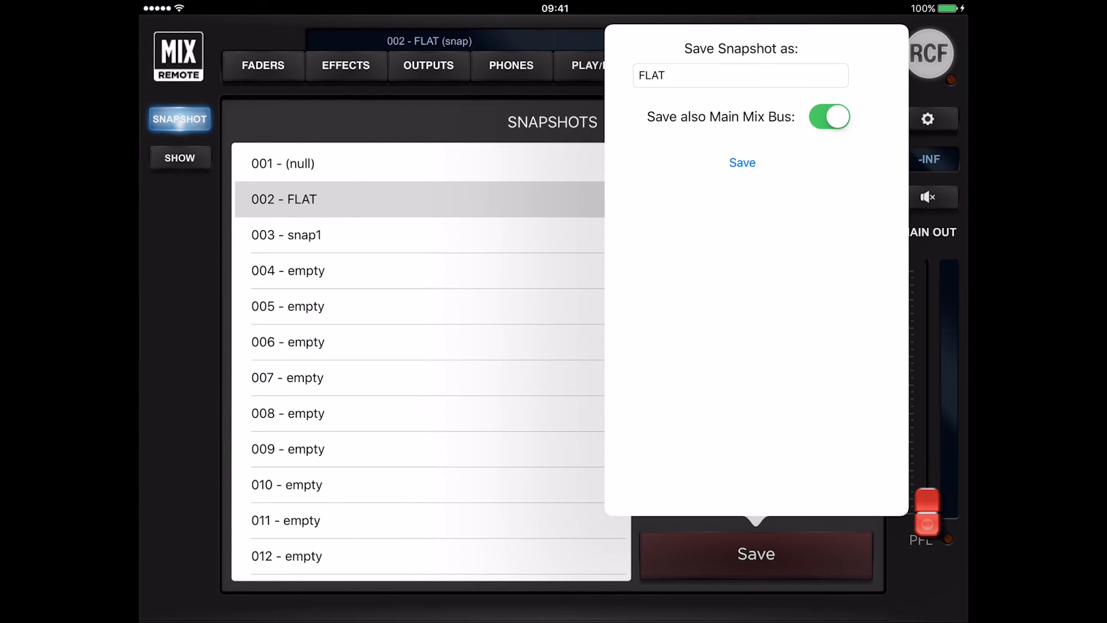
left_click(829, 116)
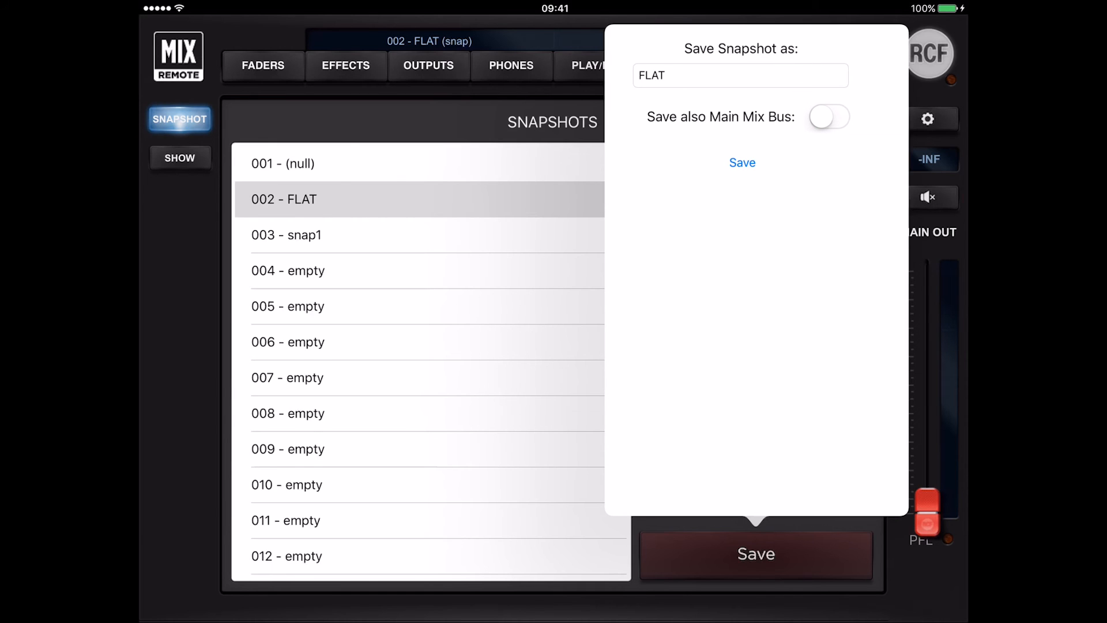
left_click(829, 117)
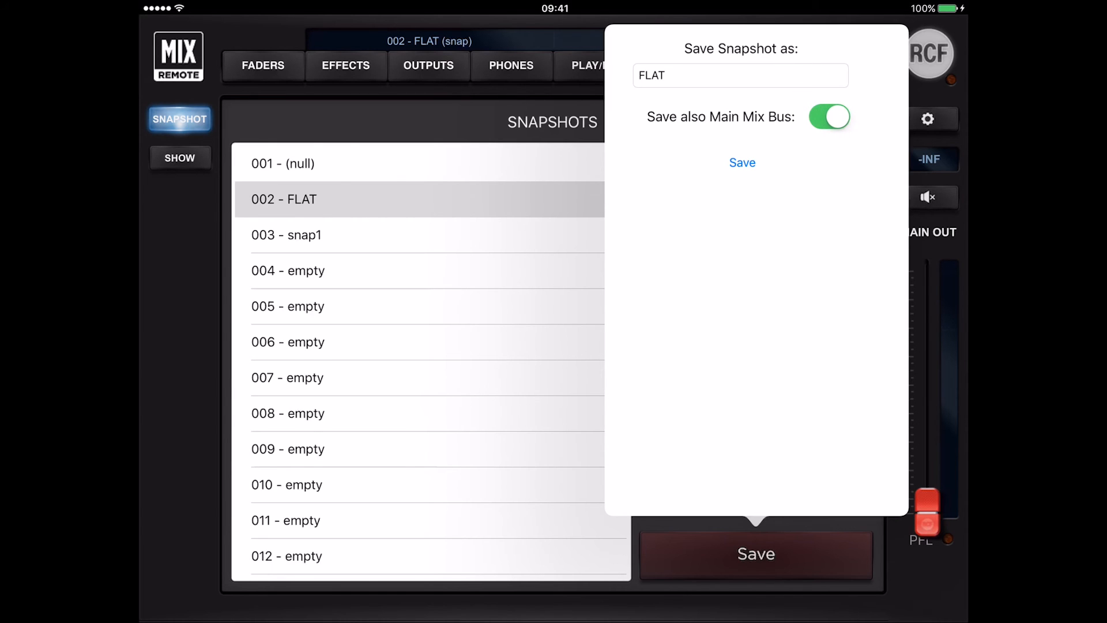
left_click(829, 116)
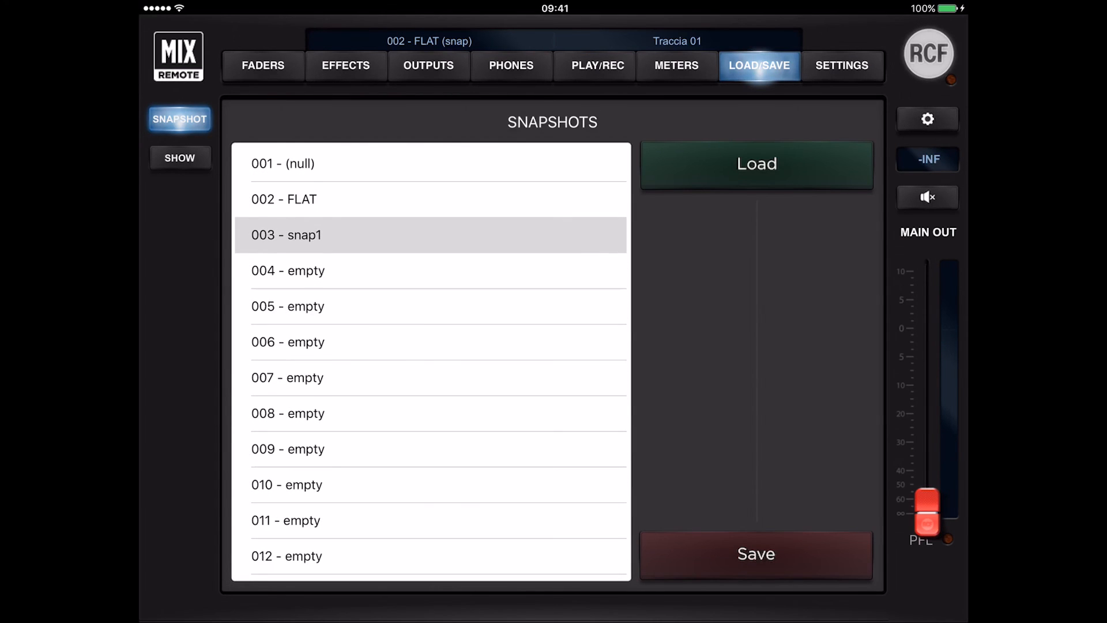
left_click(755, 162)
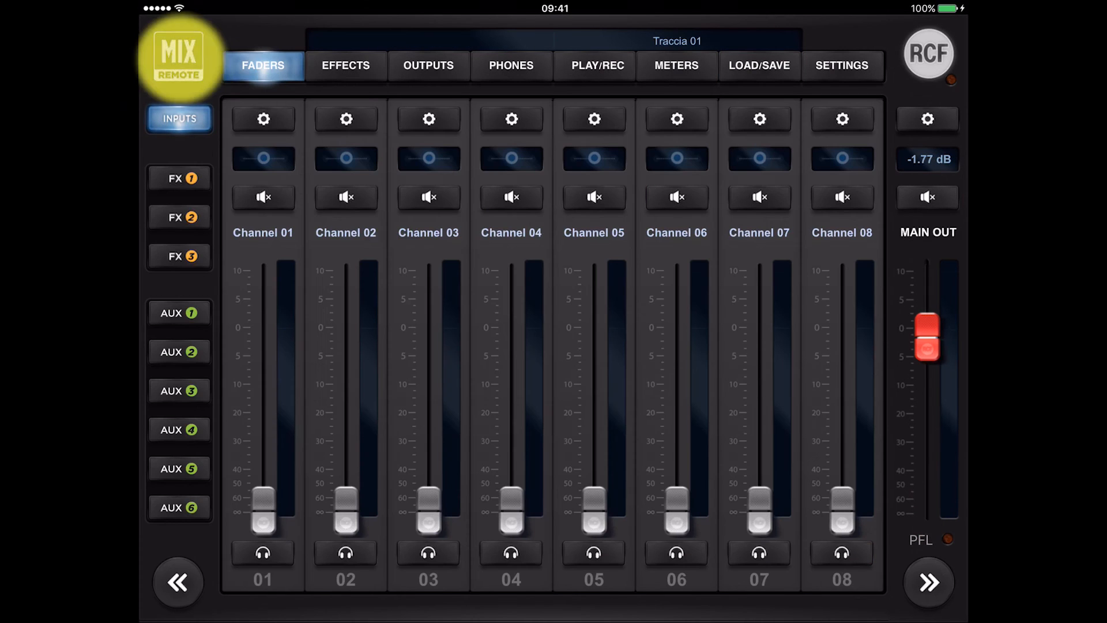
- Pass through the graphic EQ and system settings to the saved shows list with 002 - flat highlighted
scroll("right", 3)
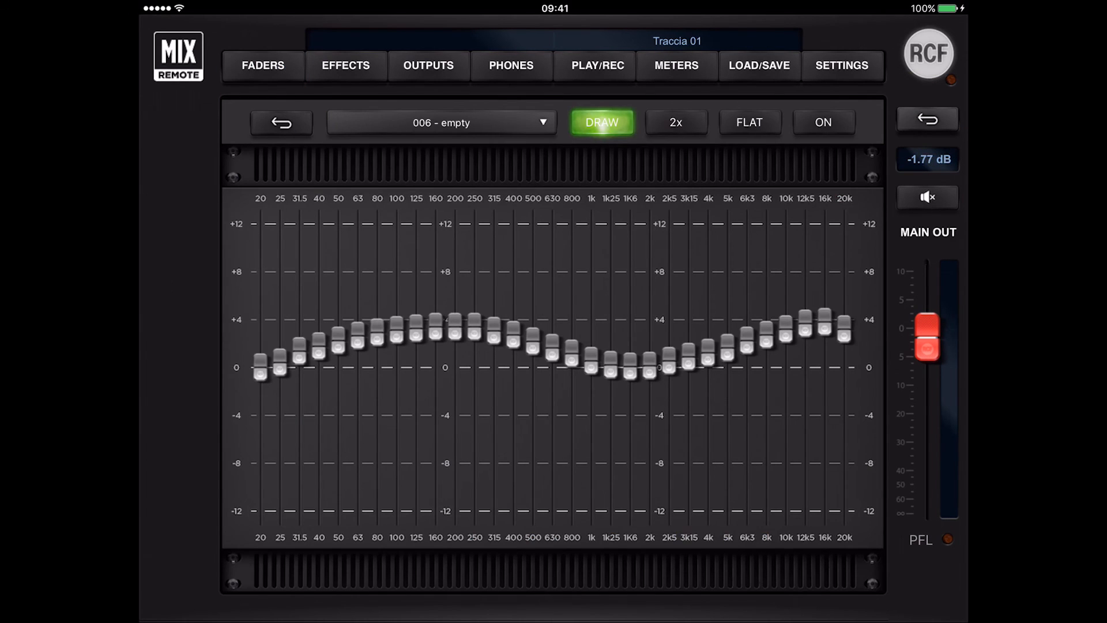
left_click(840, 65)
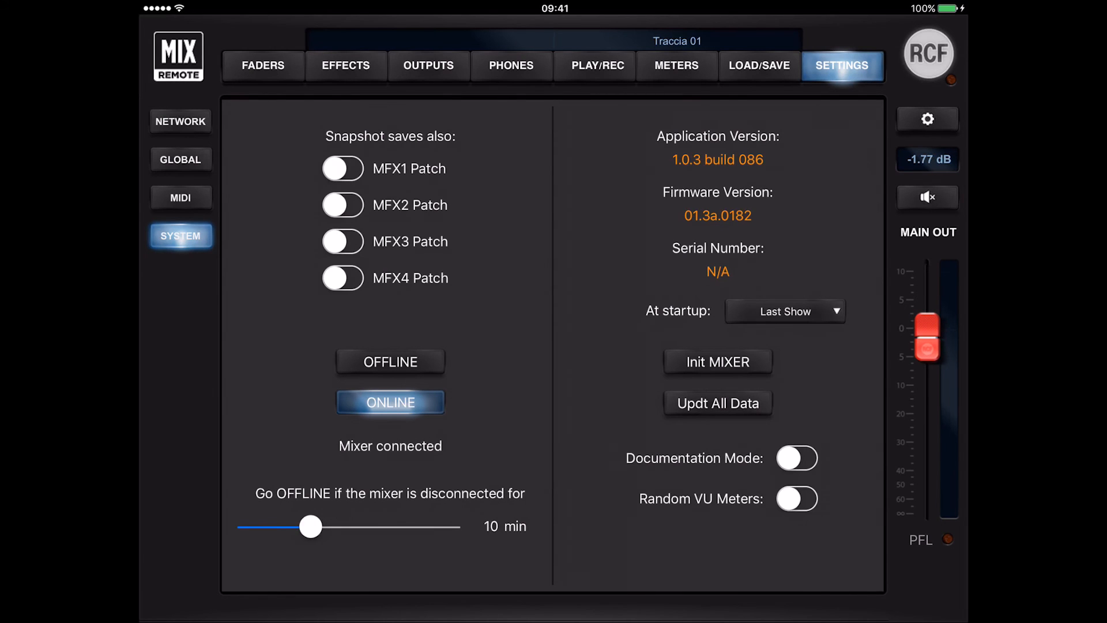
left_click(758, 64)
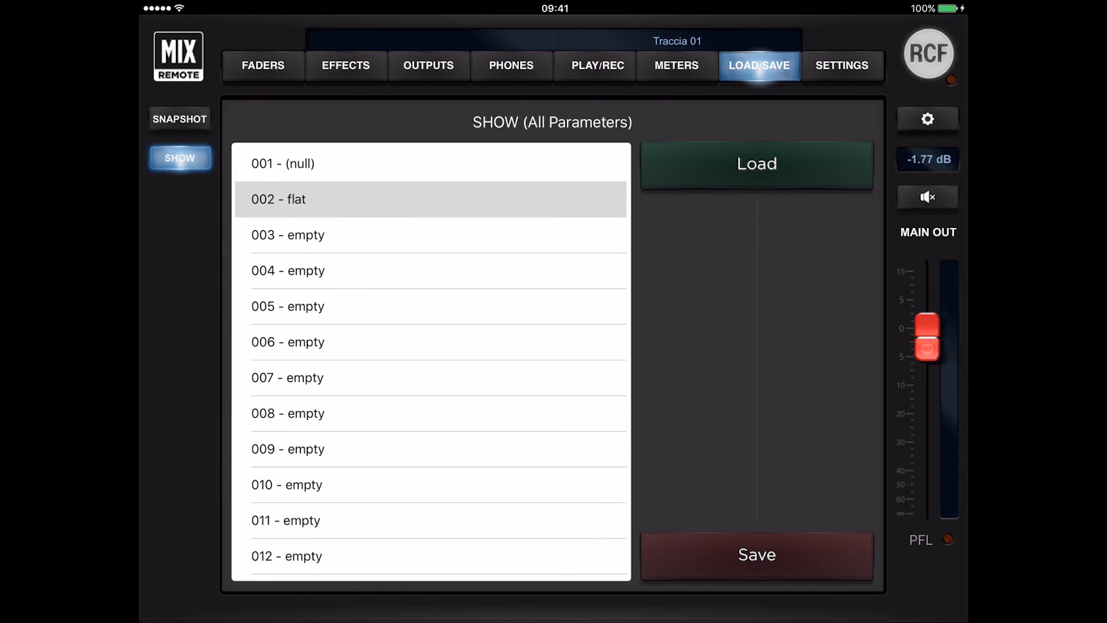
- Load show 002 - flat, then begin saving a show into empty slot 004
left_click(430, 270)
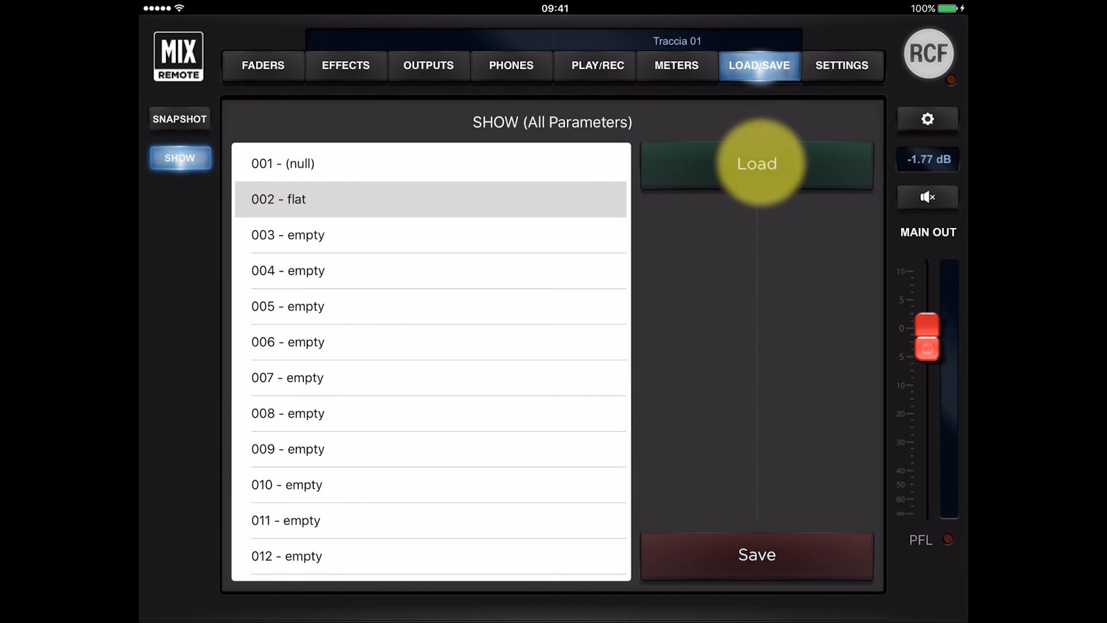
left_click(757, 162)
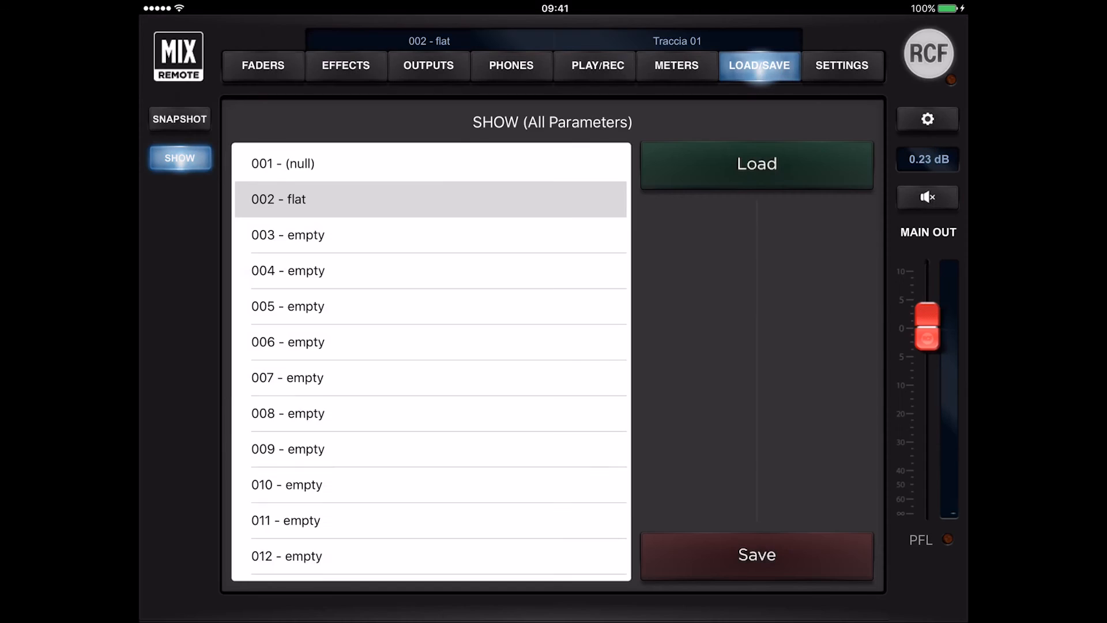
left_click(755, 555)
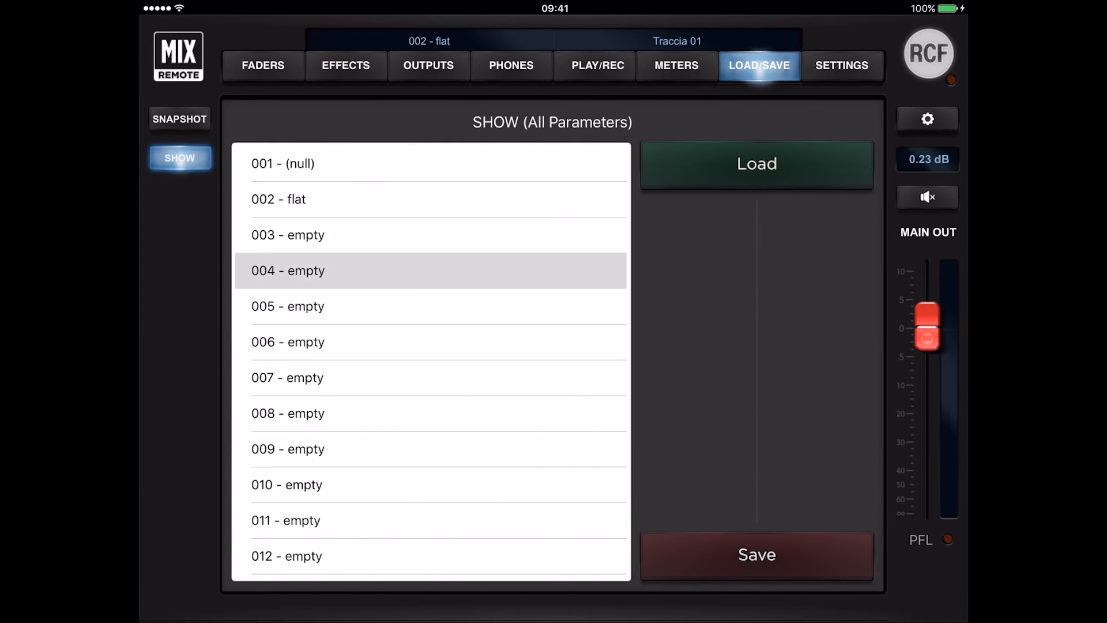
left_click(755, 554)
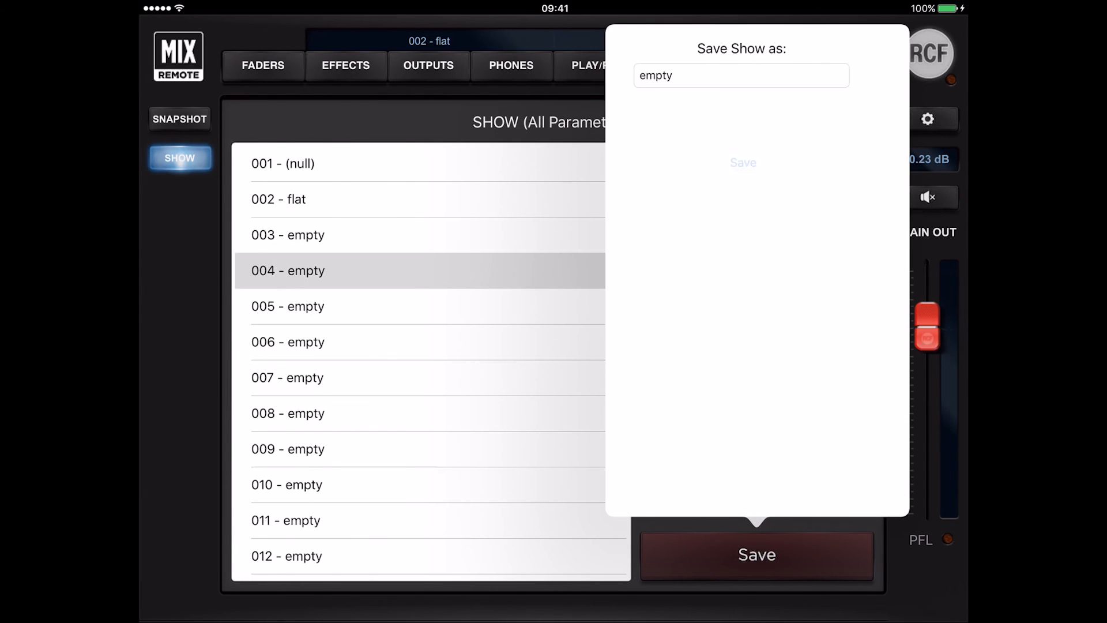